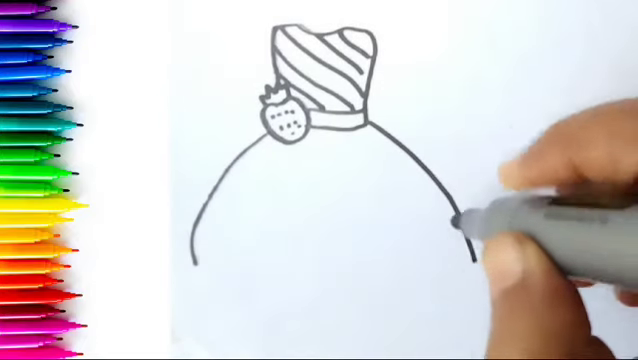
{"action": "mouse_move", "coordinate": [340, 150]}
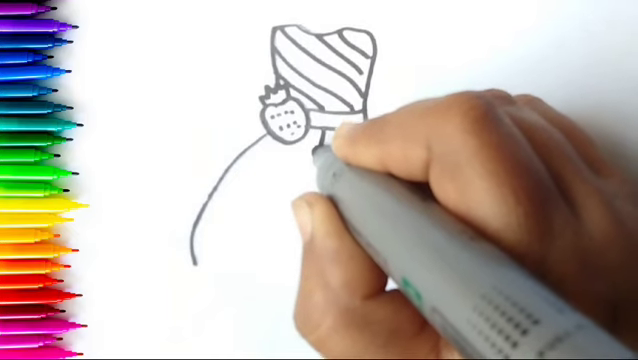